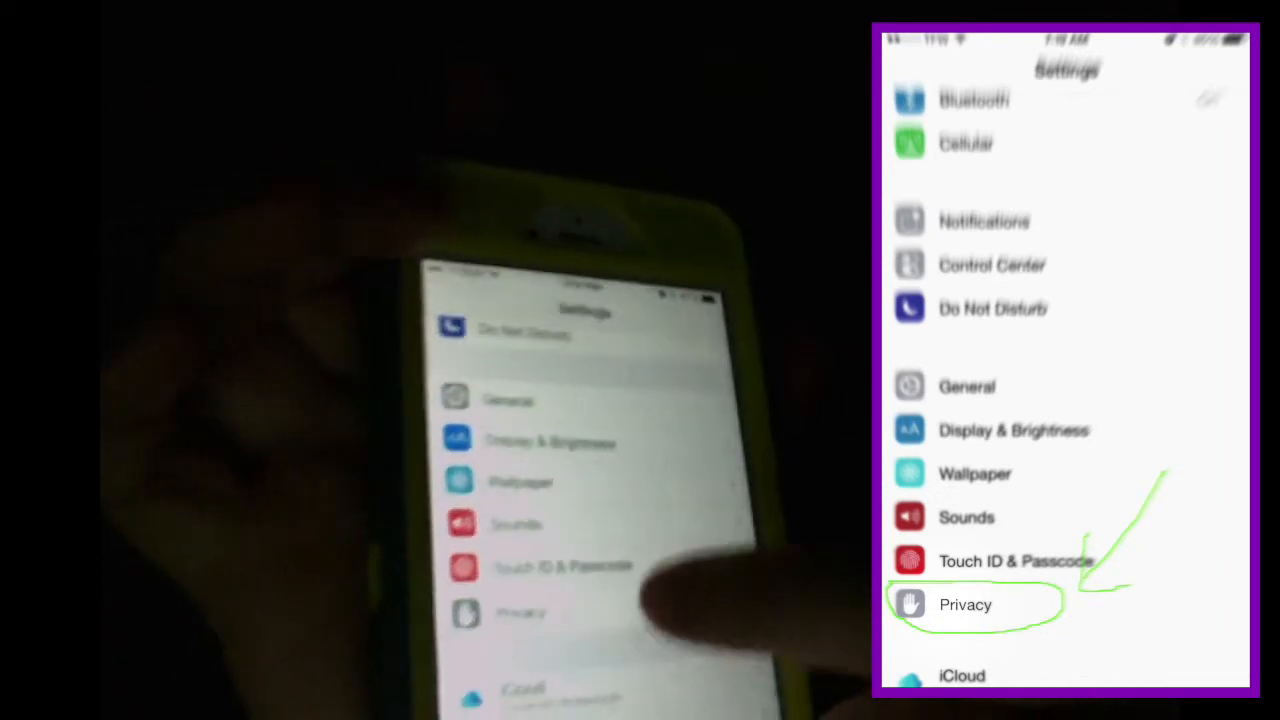
# Step: Go through Privacy and System Services to the Frequent Locations page, leaving it switched off
pyautogui.click(965, 604)
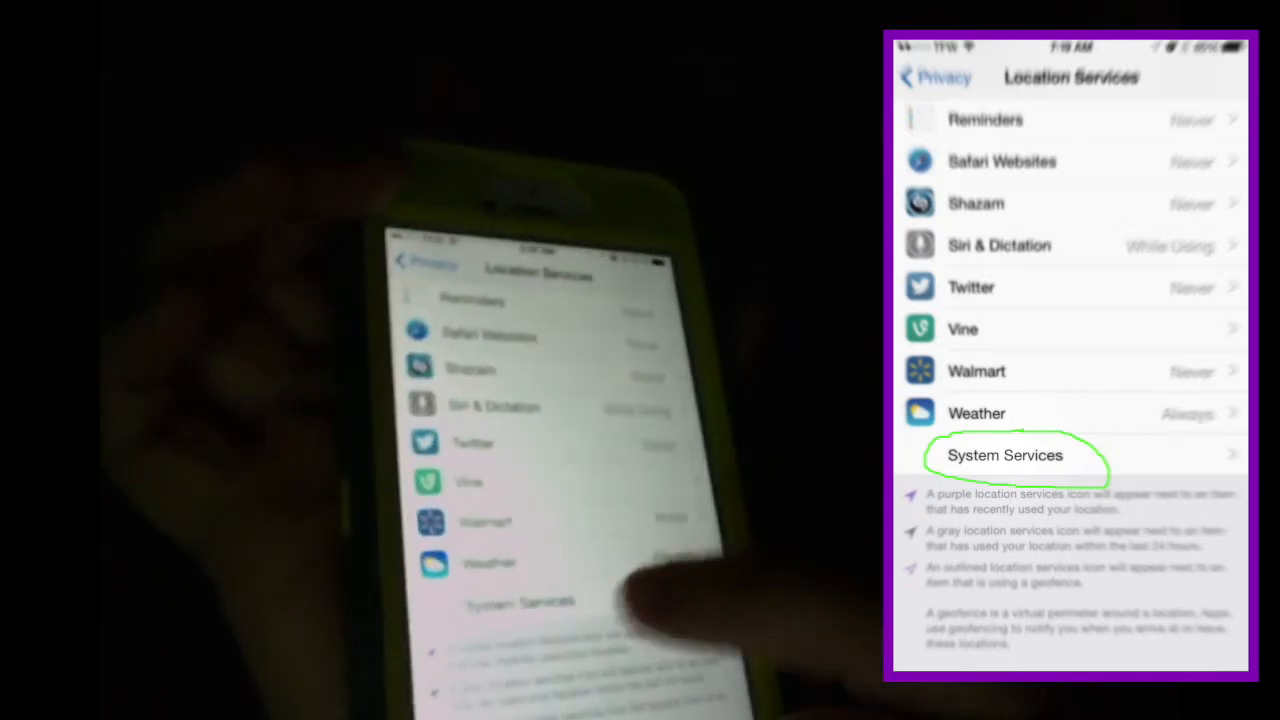
pyautogui.click(1005, 455)
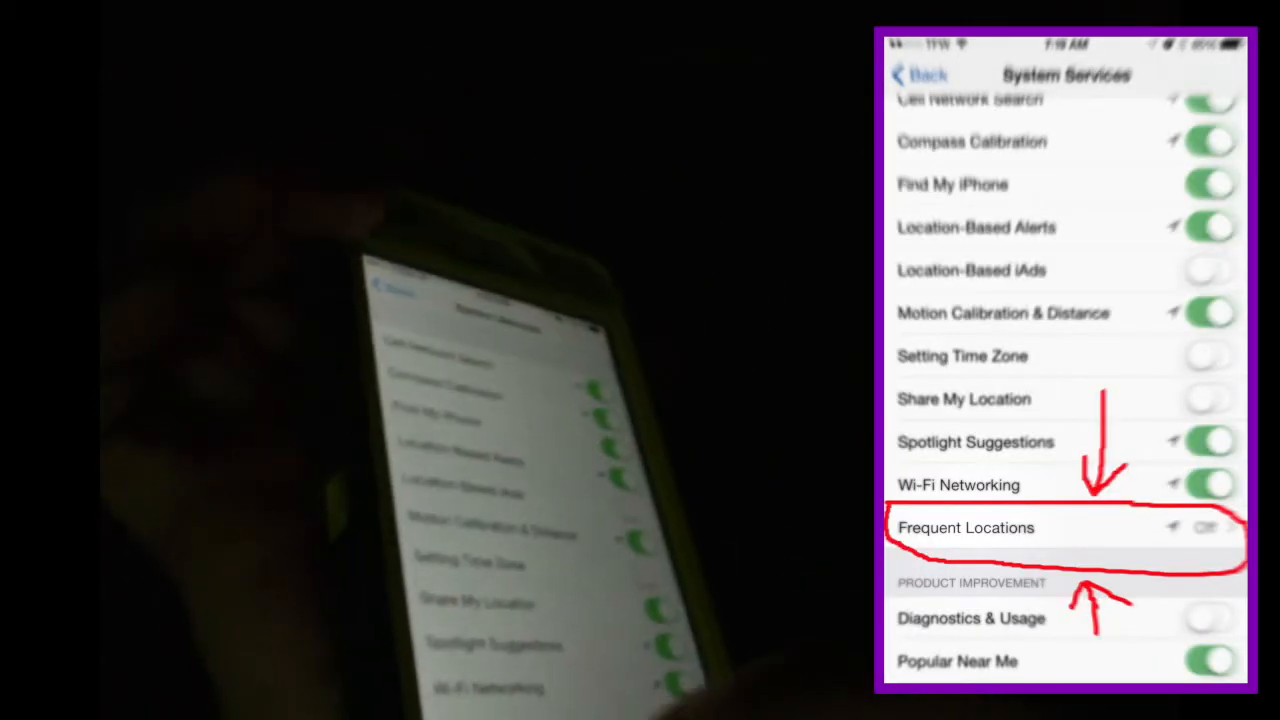
pyautogui.click(965, 527)
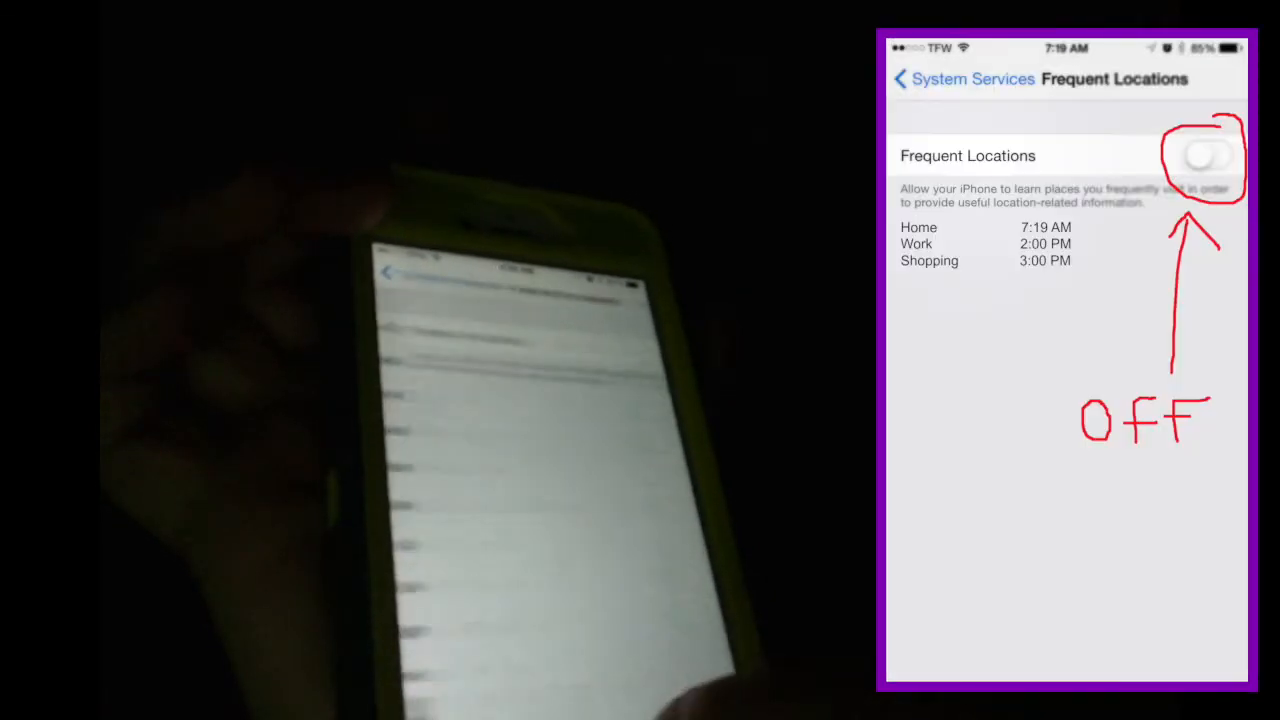